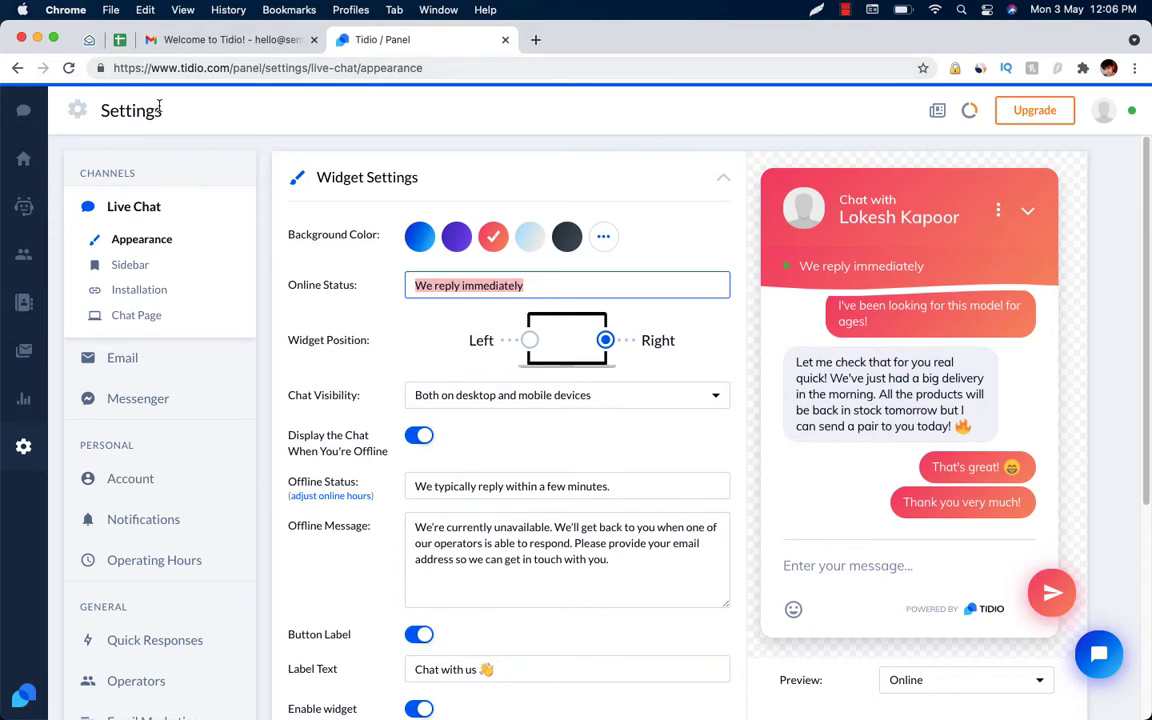
{"action": "mouse_move", "coordinate": [23, 446]}
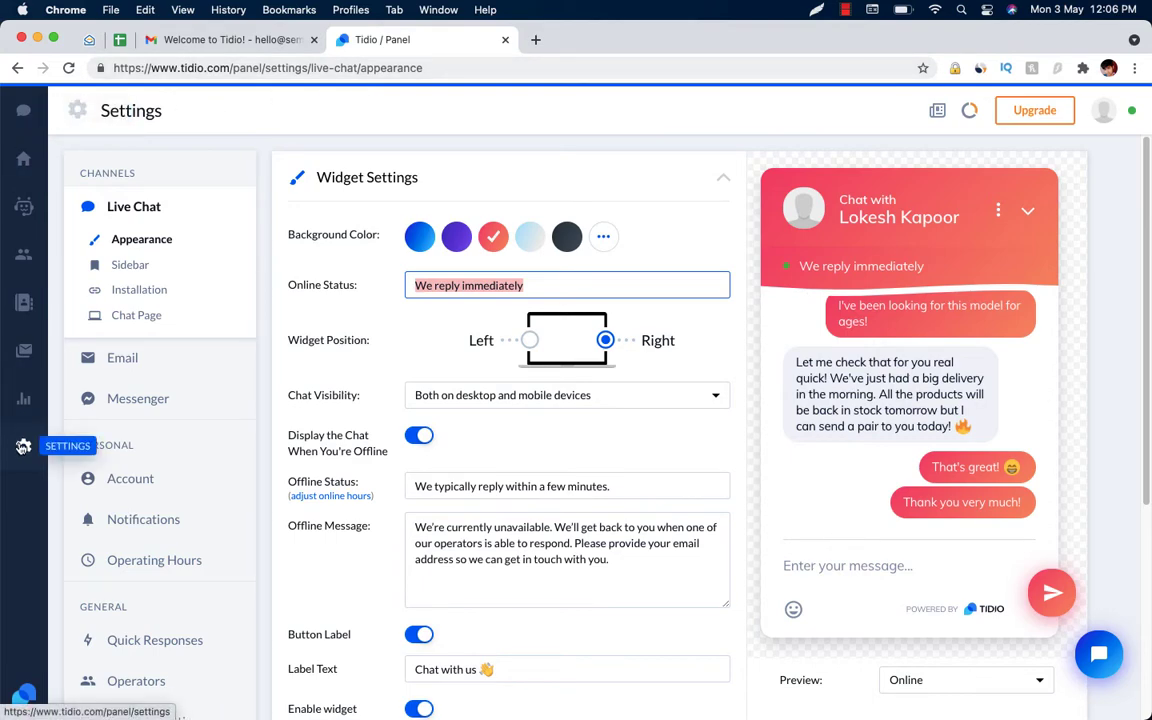
- Open Tidio Settings and go to Operators under General
{"action": "left_click", "coordinate": [567, 285]}
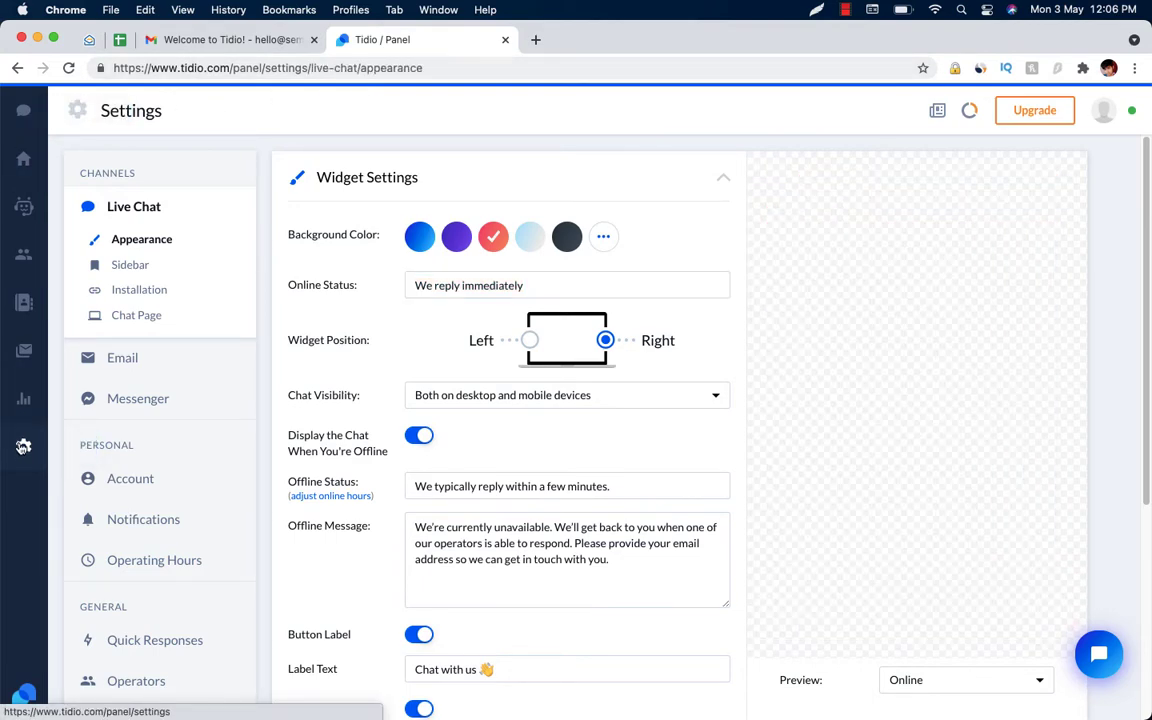
{"action": "scroll", "scroll_direction": "down", "scroll_amount": 3}
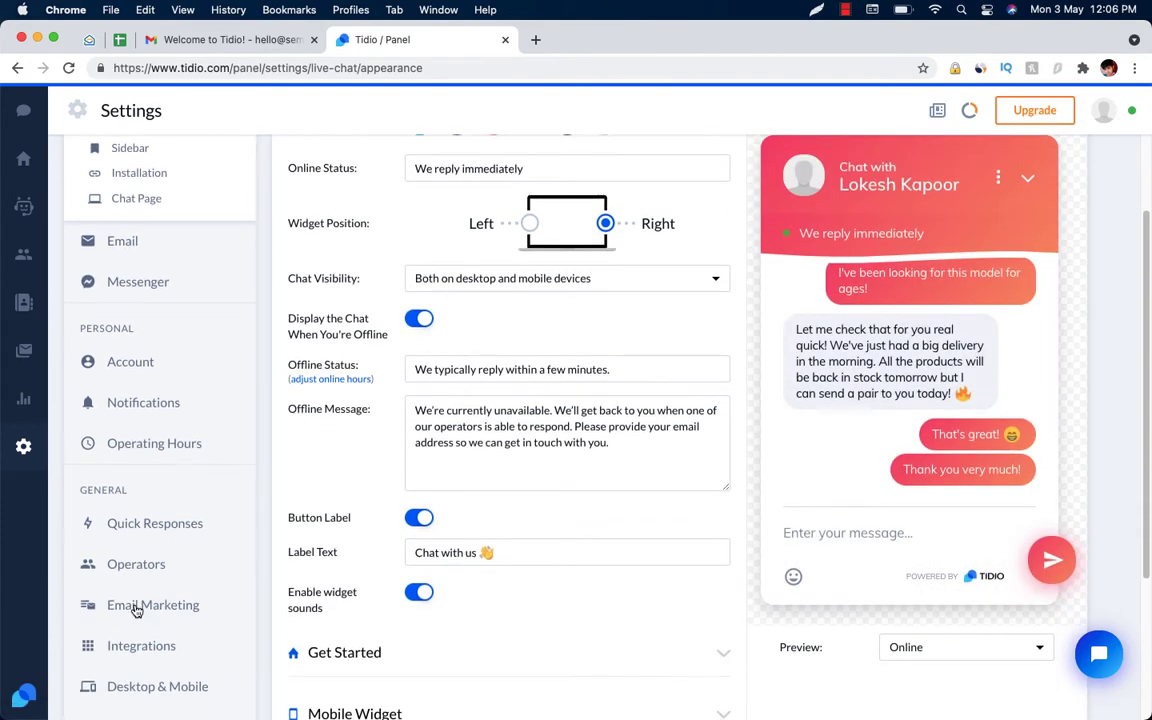
{"action": "left_click", "coordinate": [135, 564]}
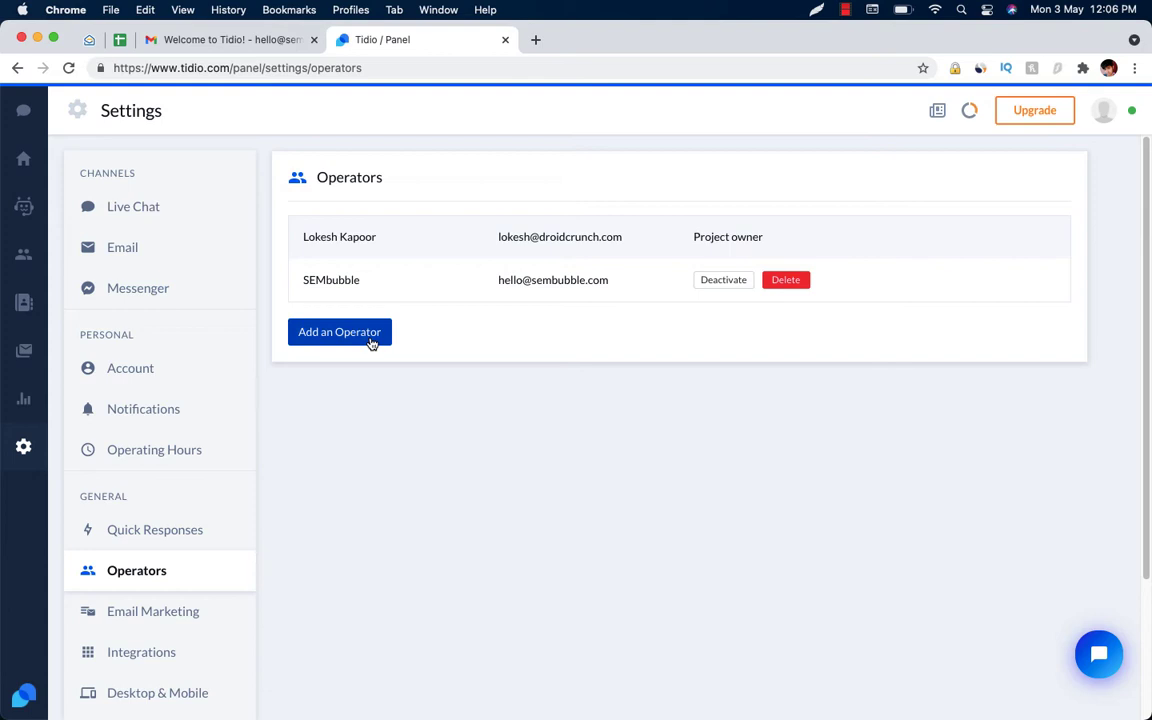
{"action": "left_click", "coordinate": [339, 331]}
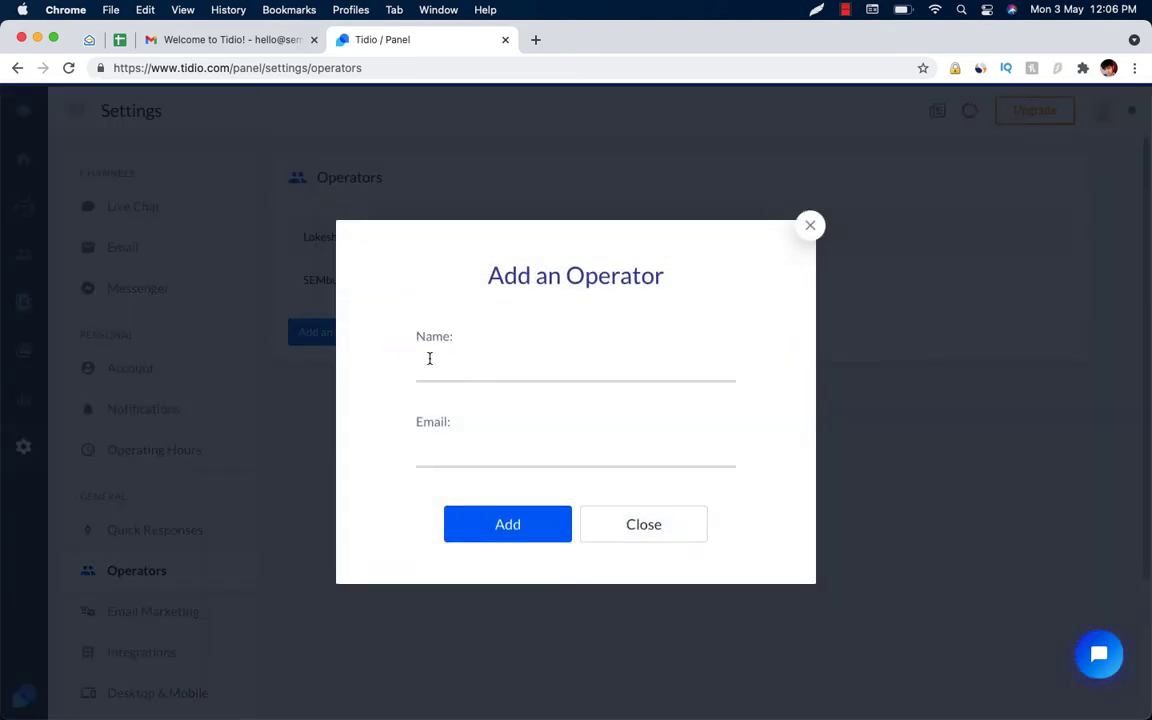
{"action": "left_click", "coordinate": [507, 524]}
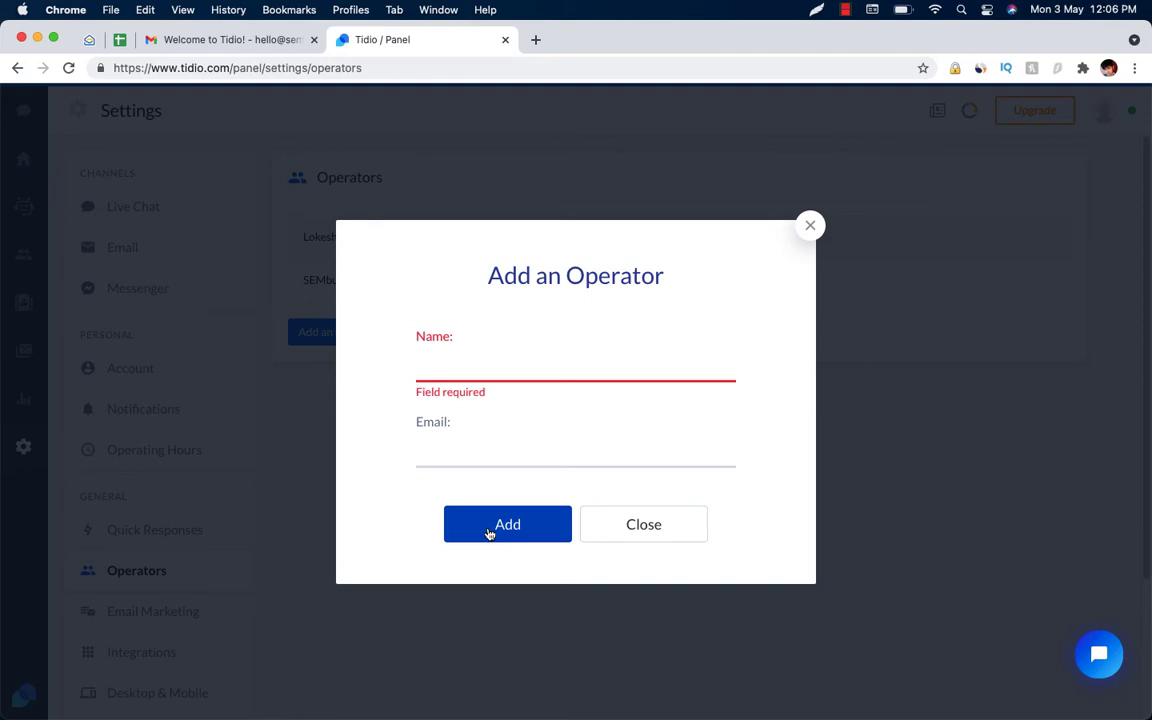
{"action": "mouse_move", "coordinate": [808, 225]}
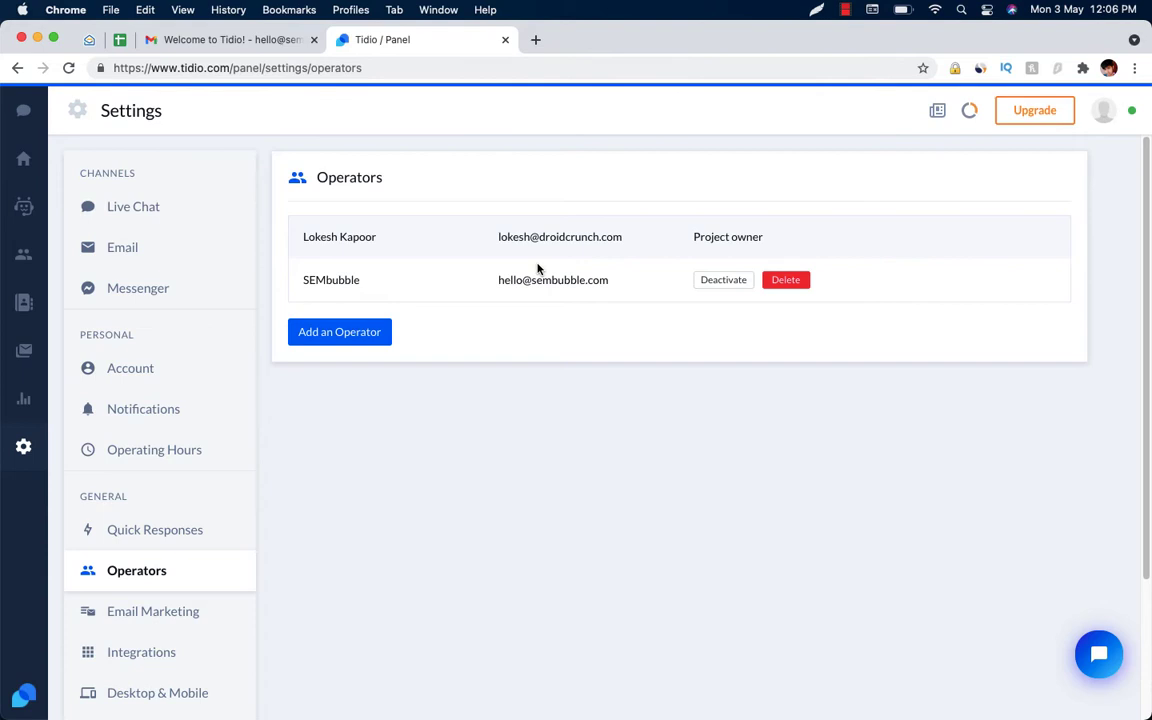
- Open the Welcome to Tidio email in Gmail and select the new operator's password
{"action": "left_click", "coordinate": [230, 40]}
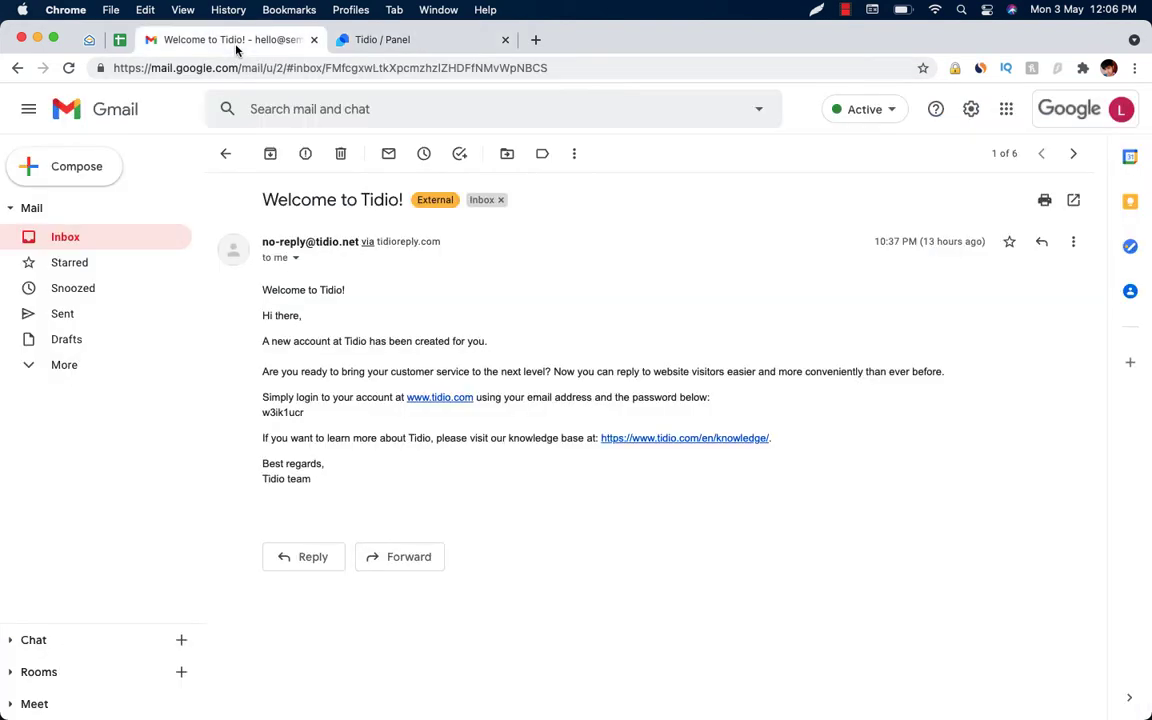
{"action": "mouse_move", "coordinate": [405, 319]}
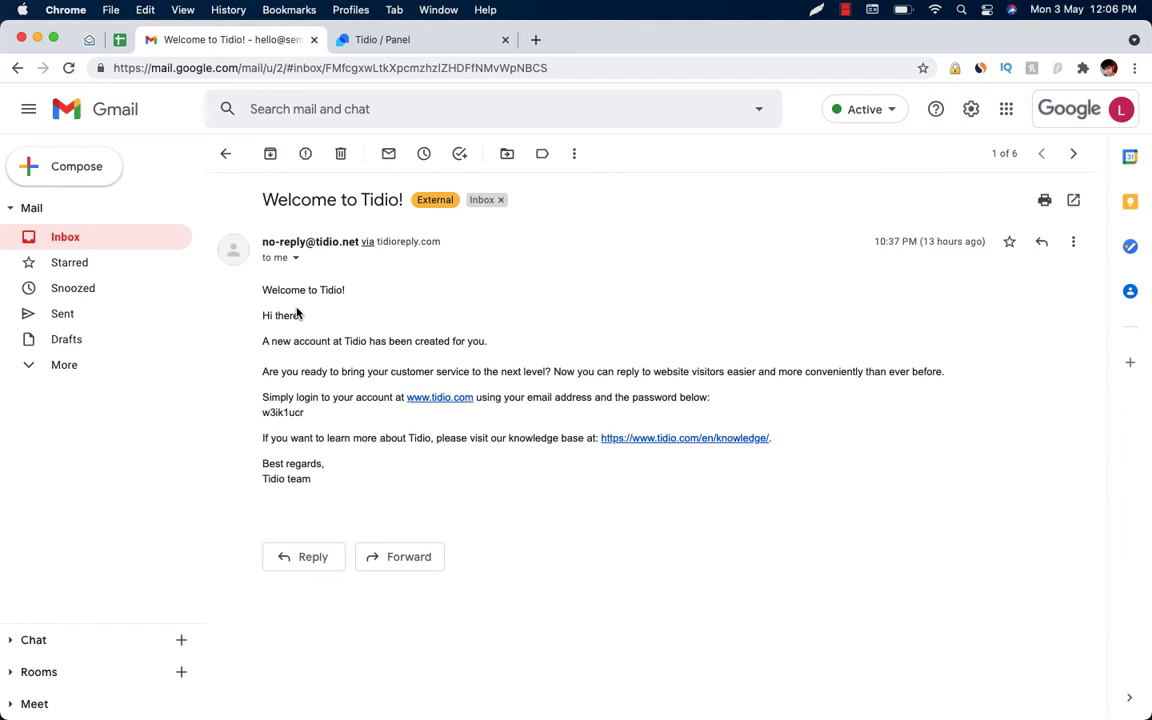
{"action": "mouse_move", "coordinate": [320, 393]}
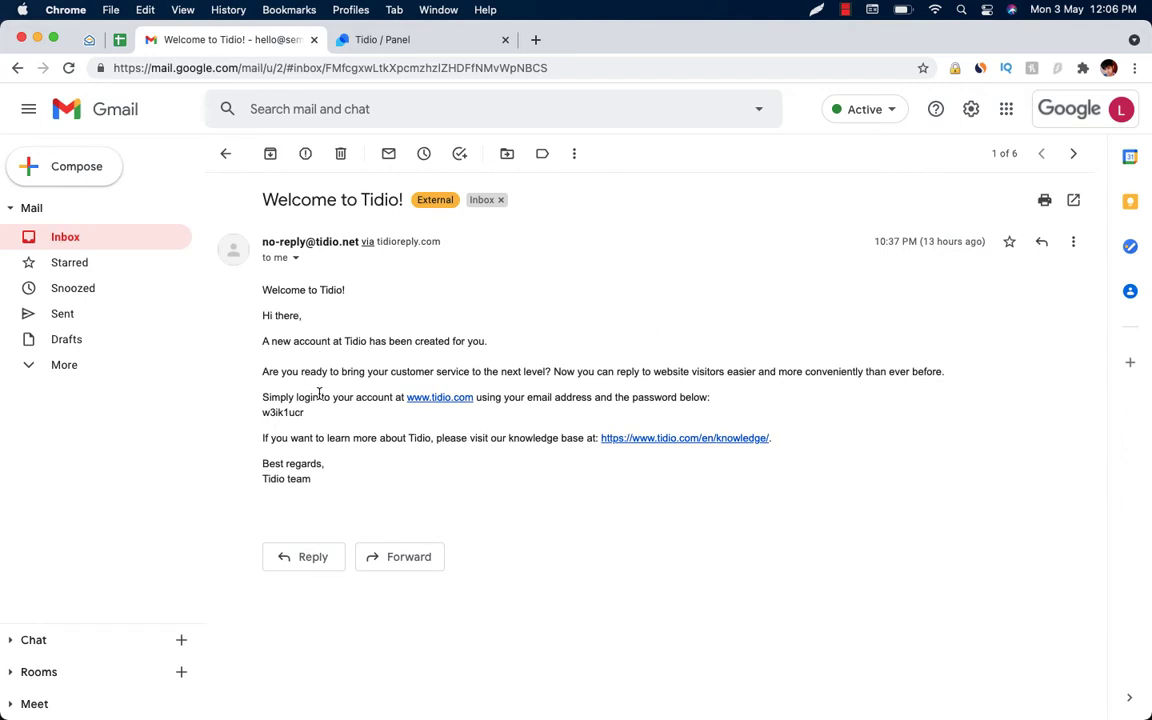
{"action": "double_click", "coordinate": [282, 412]}
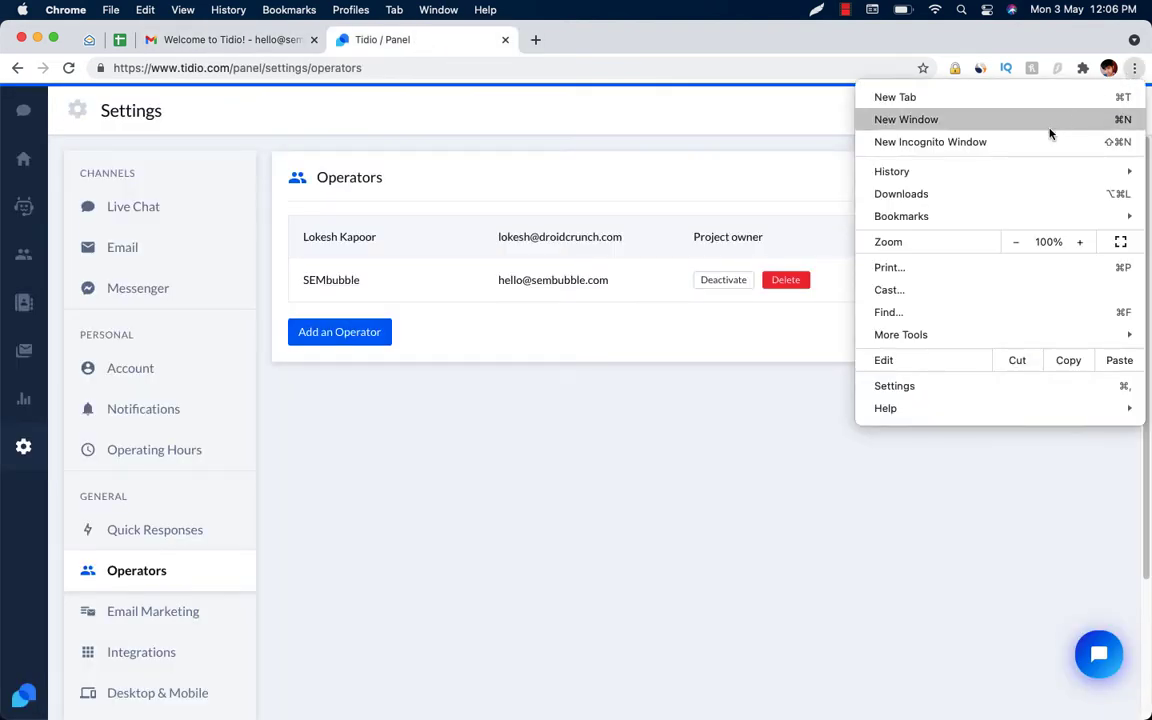
- Load Tidio in a new incognito window and open the account profile panel
{"action": "left_click", "coordinate": [930, 141]}
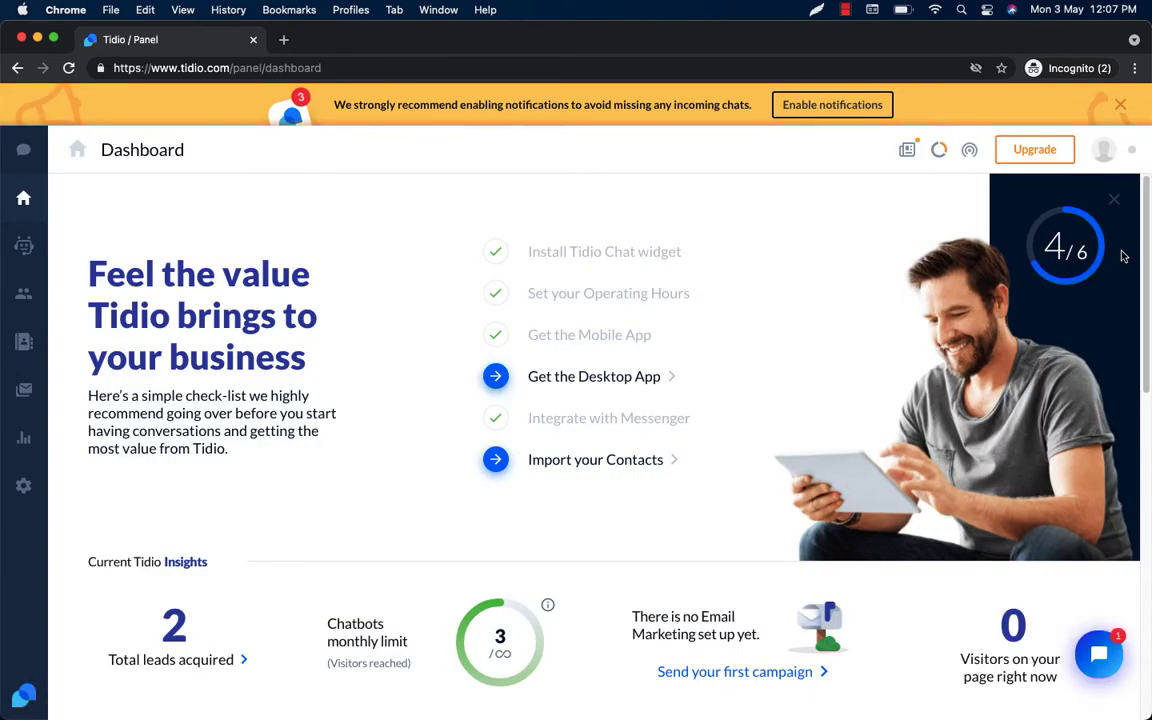
{"action": "left_click", "coordinate": [1104, 149]}
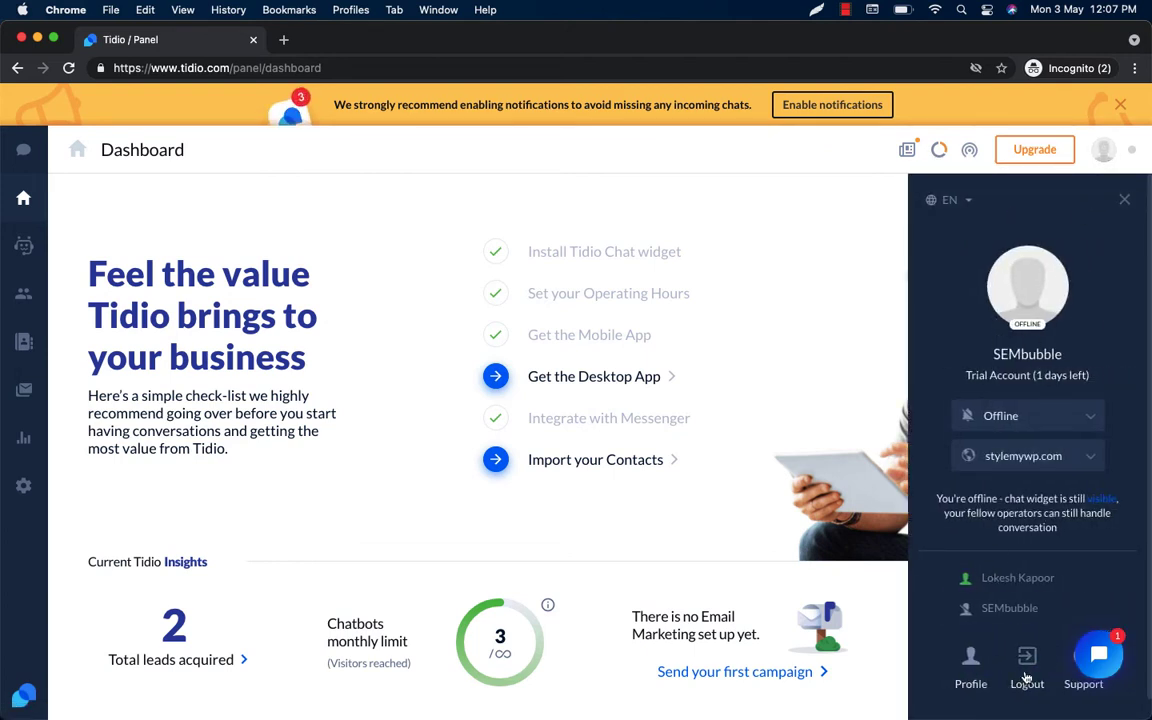
- Log out, then log in with the operator's email and emailed password
{"action": "left_click", "coordinate": [1027, 667]}
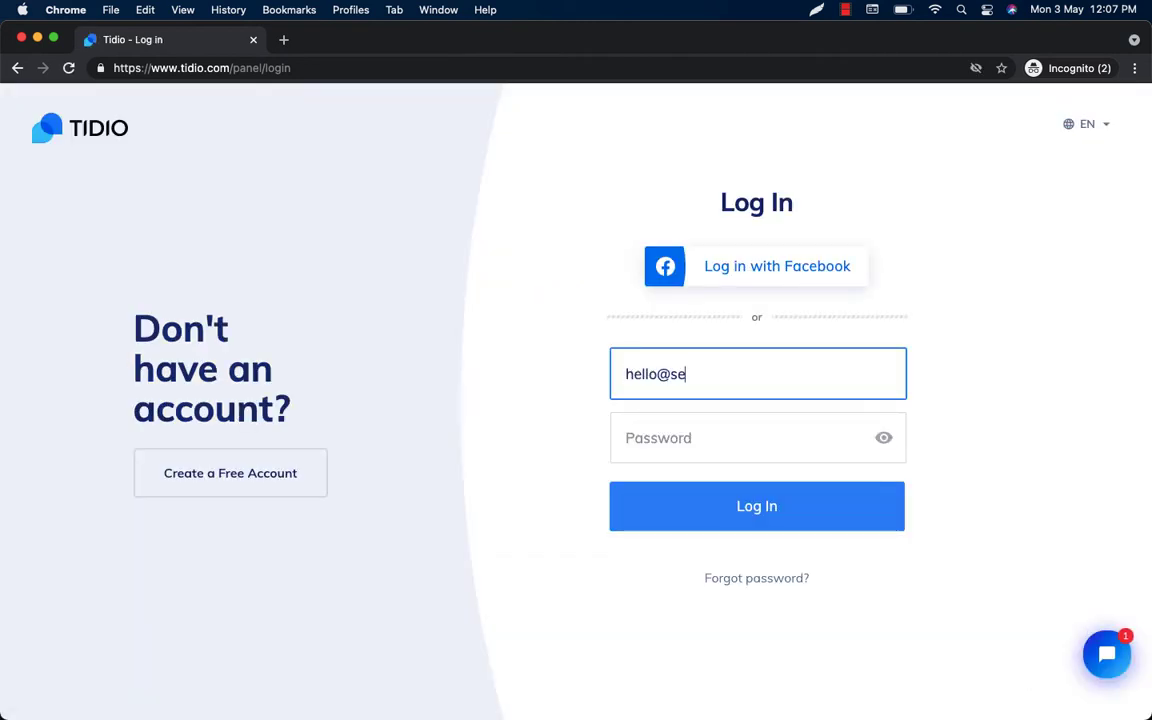
{"action": "type", "text": "mbubble.com"}
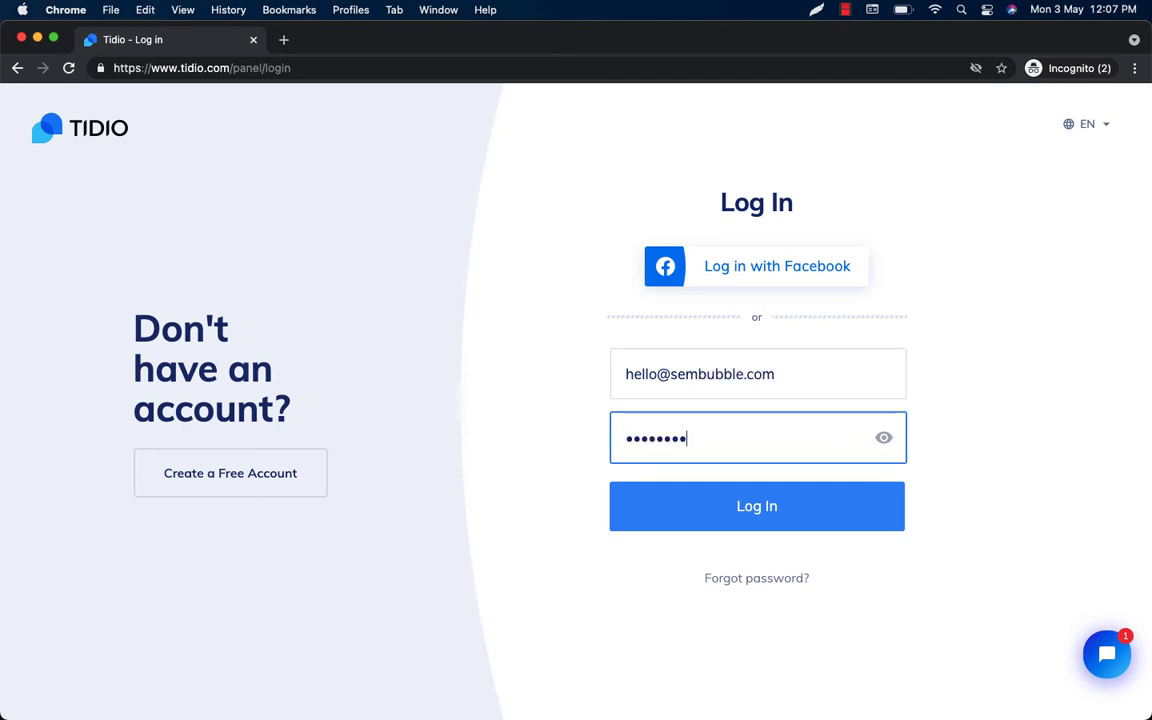
{"action": "left_click", "coordinate": [756, 505]}
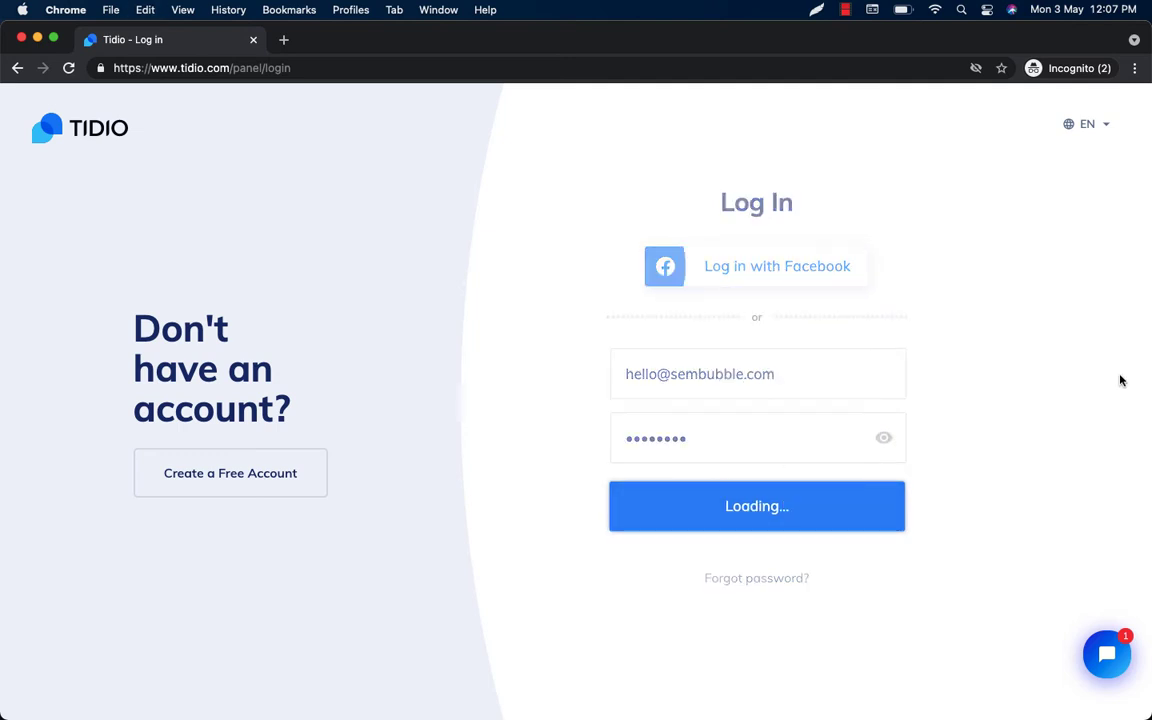
{"action": "left_click", "coordinate": [756, 505]}
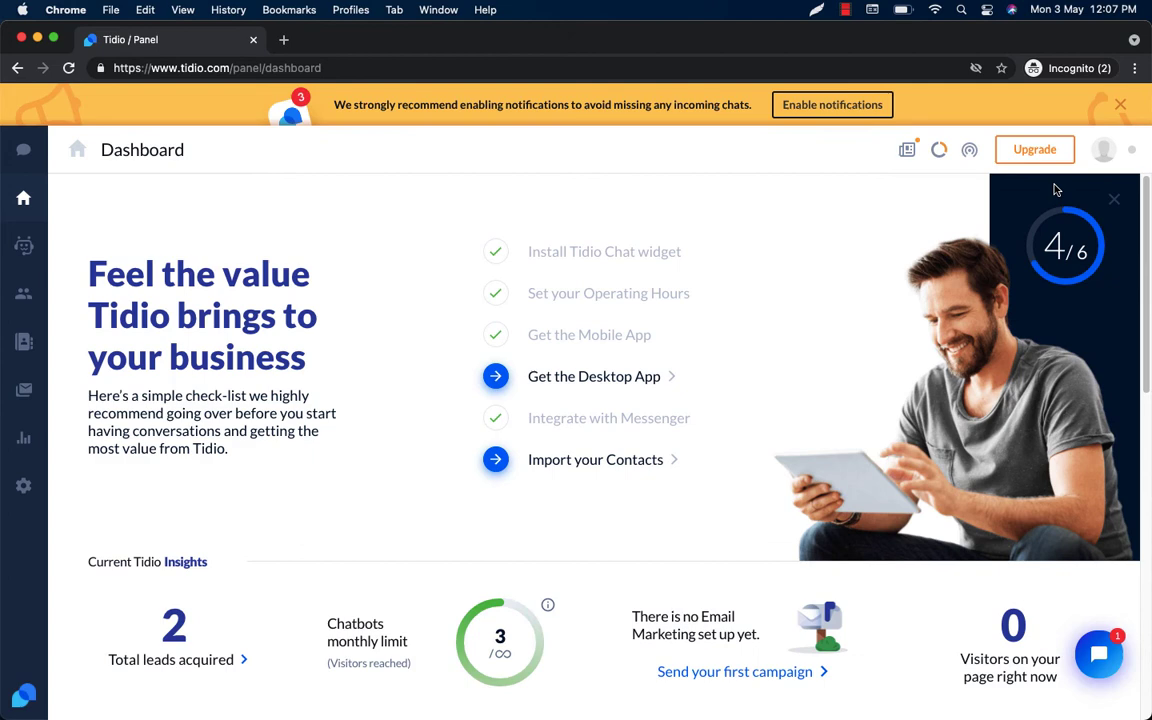
- Collapse the getting-started checklist and open the operator account panel
{"action": "left_click", "coordinate": [968, 149]}
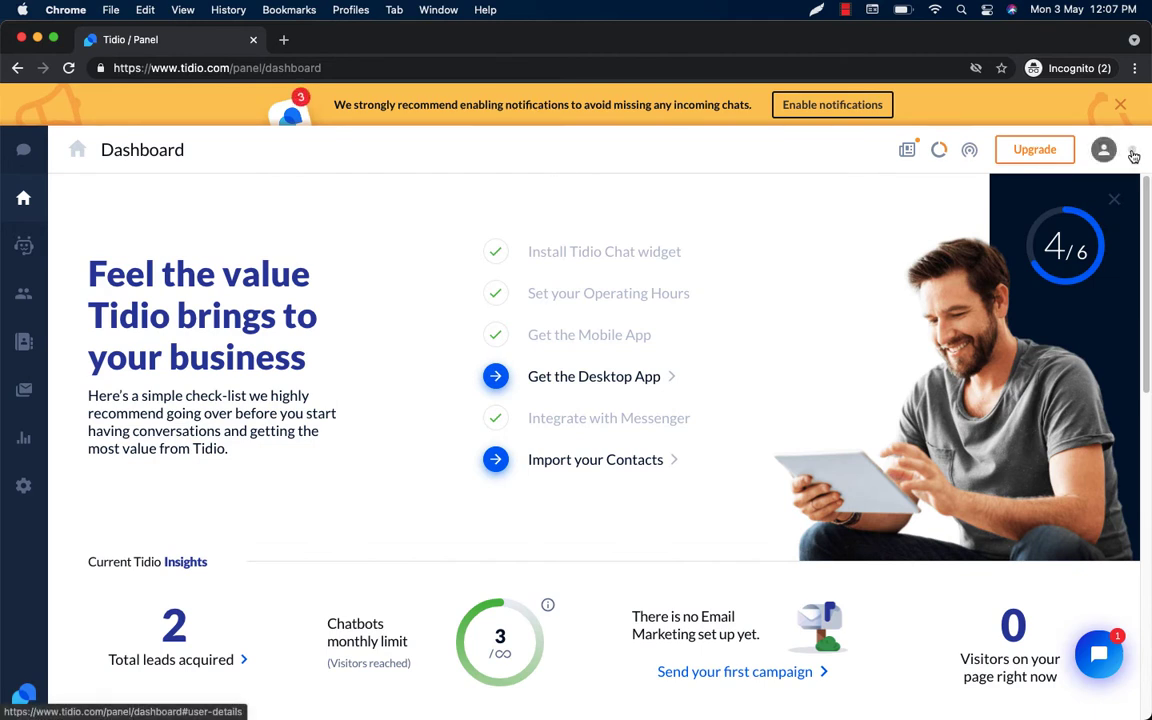
{"action": "left_click", "coordinate": [1103, 149]}
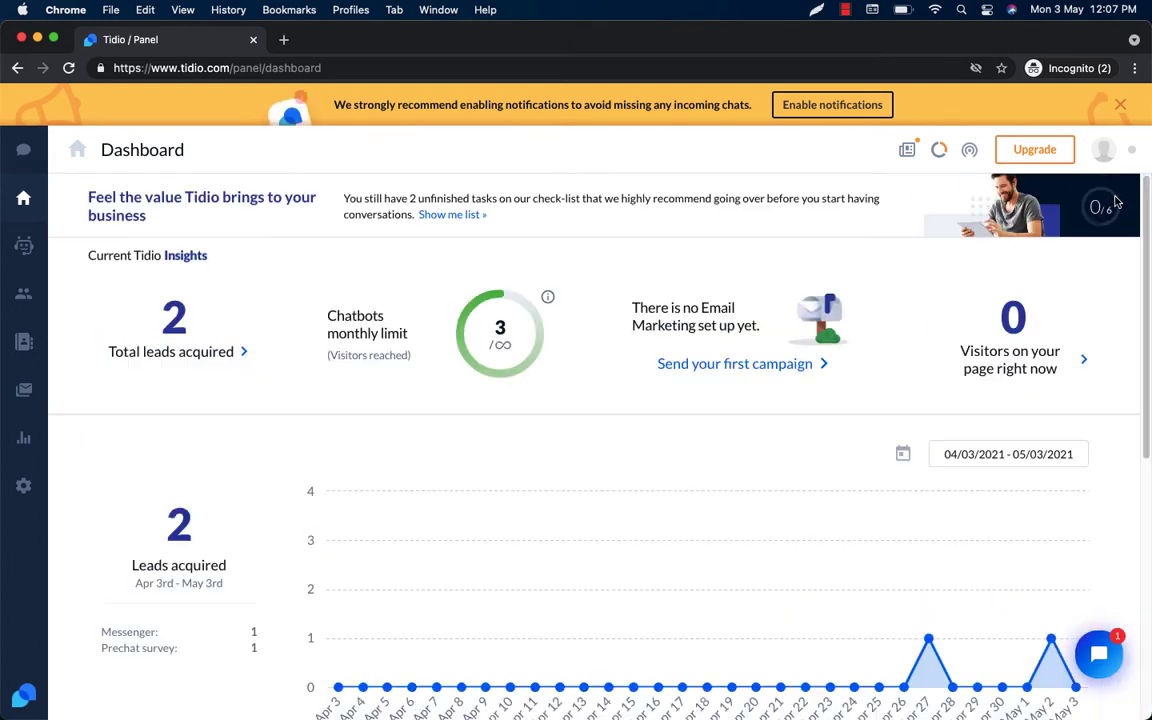
{"action": "left_click", "coordinate": [1104, 149]}
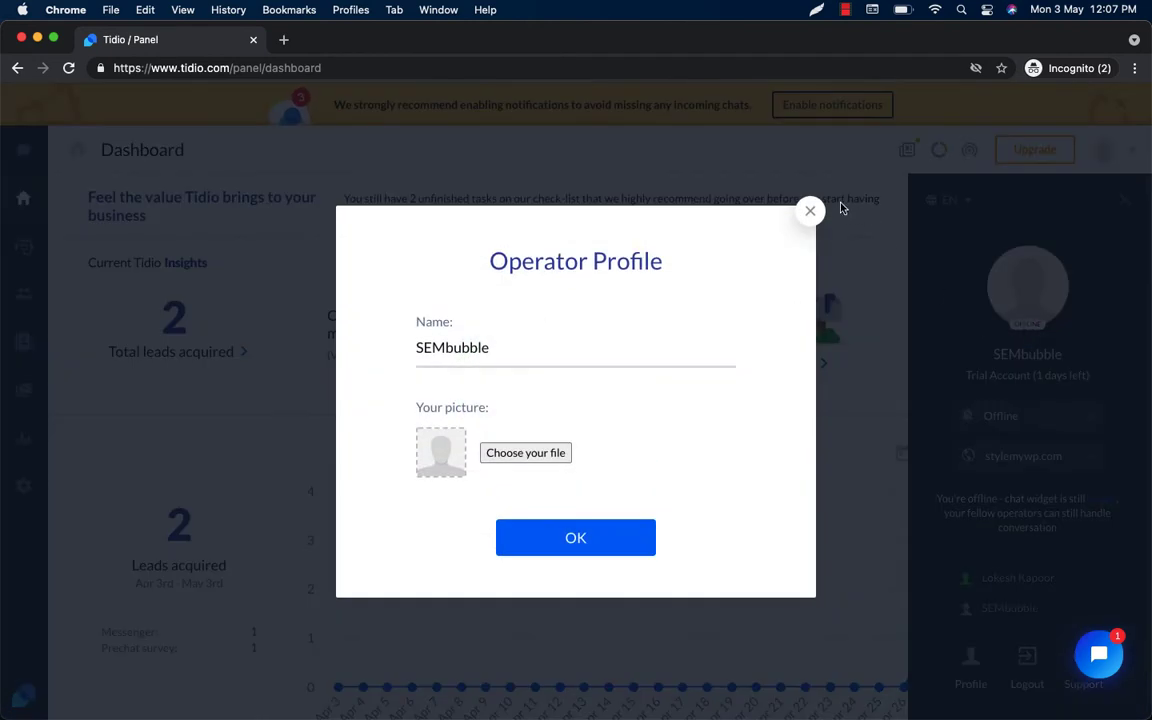
- View the SEMbubble operator profile, close it unchanged, and go to Chatbots
{"action": "double_click", "coordinate": [452, 347]}
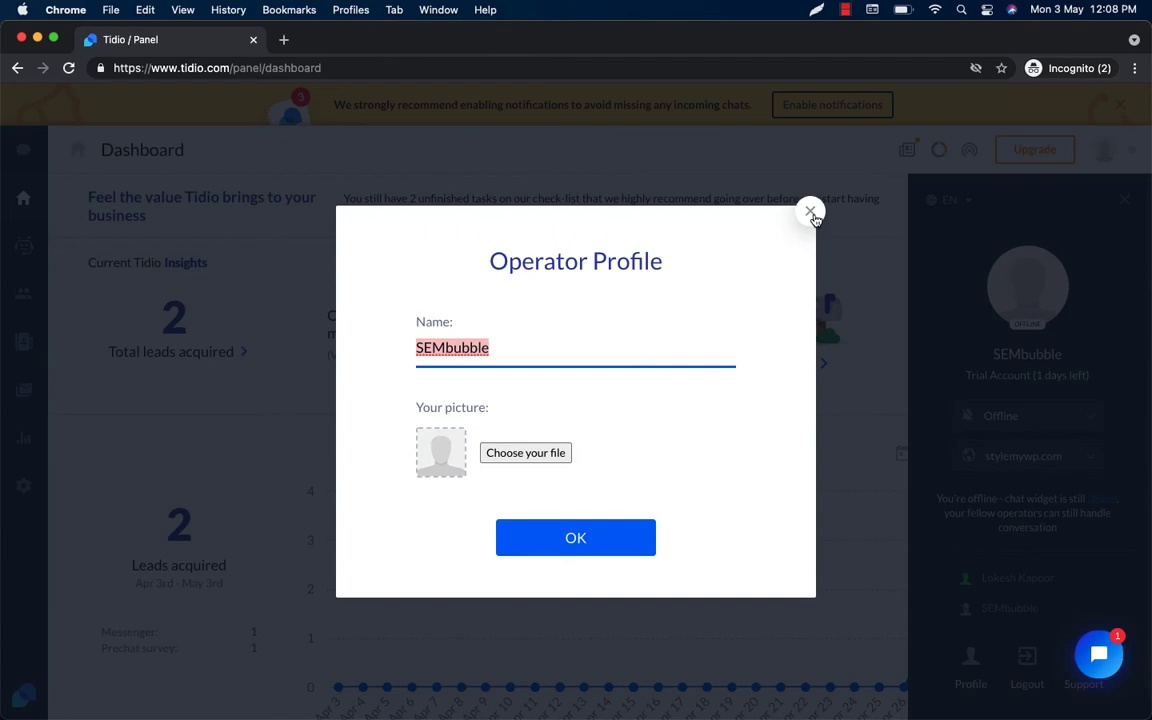
{"action": "left_click", "coordinate": [810, 213]}
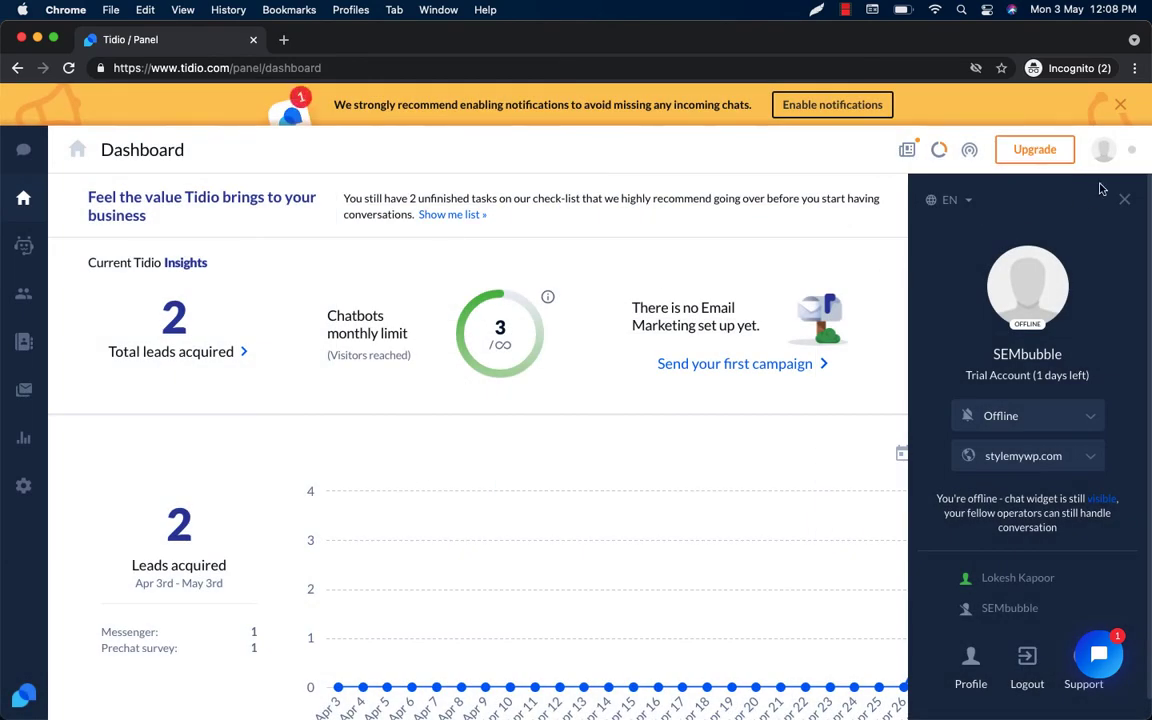
{"action": "left_click", "coordinate": [1124, 199]}
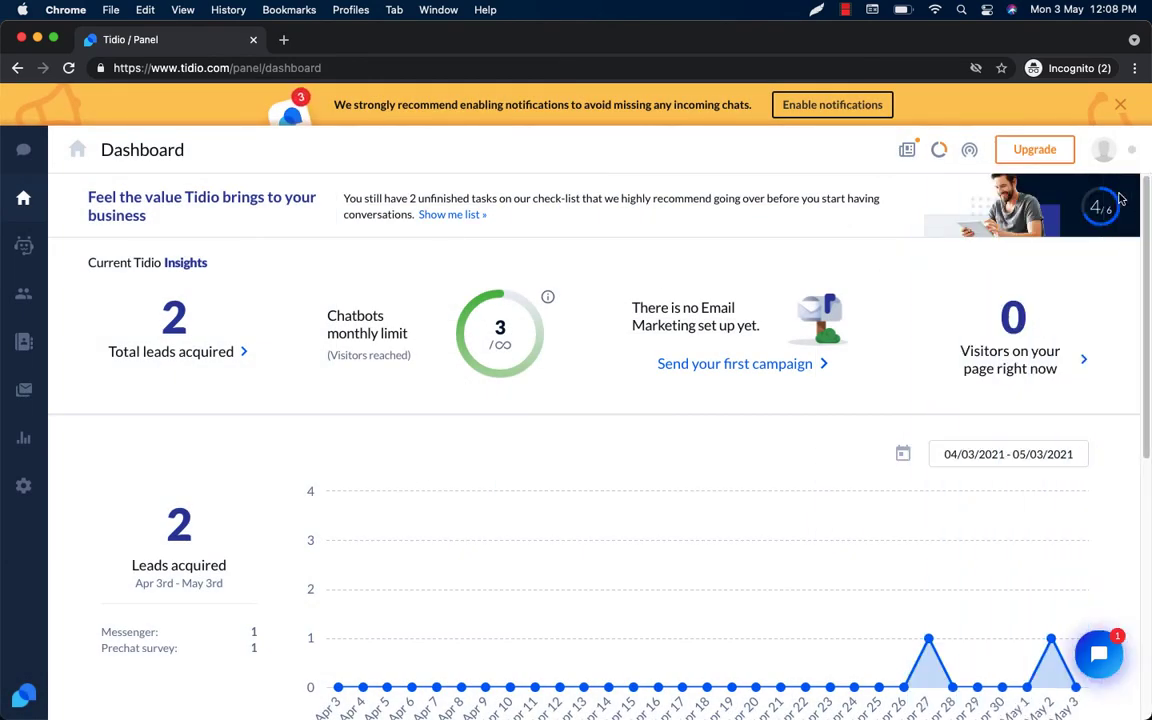
{"action": "left_click", "coordinate": [23, 246]}
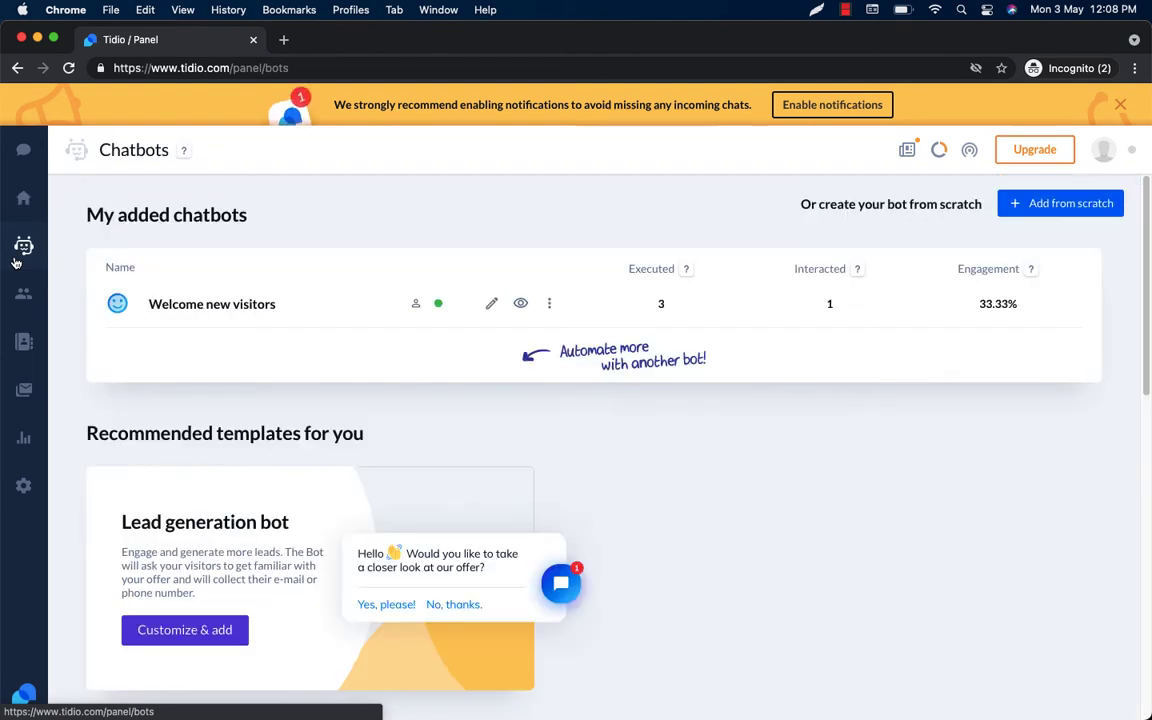
{"action": "mouse_move", "coordinate": [24, 148]}
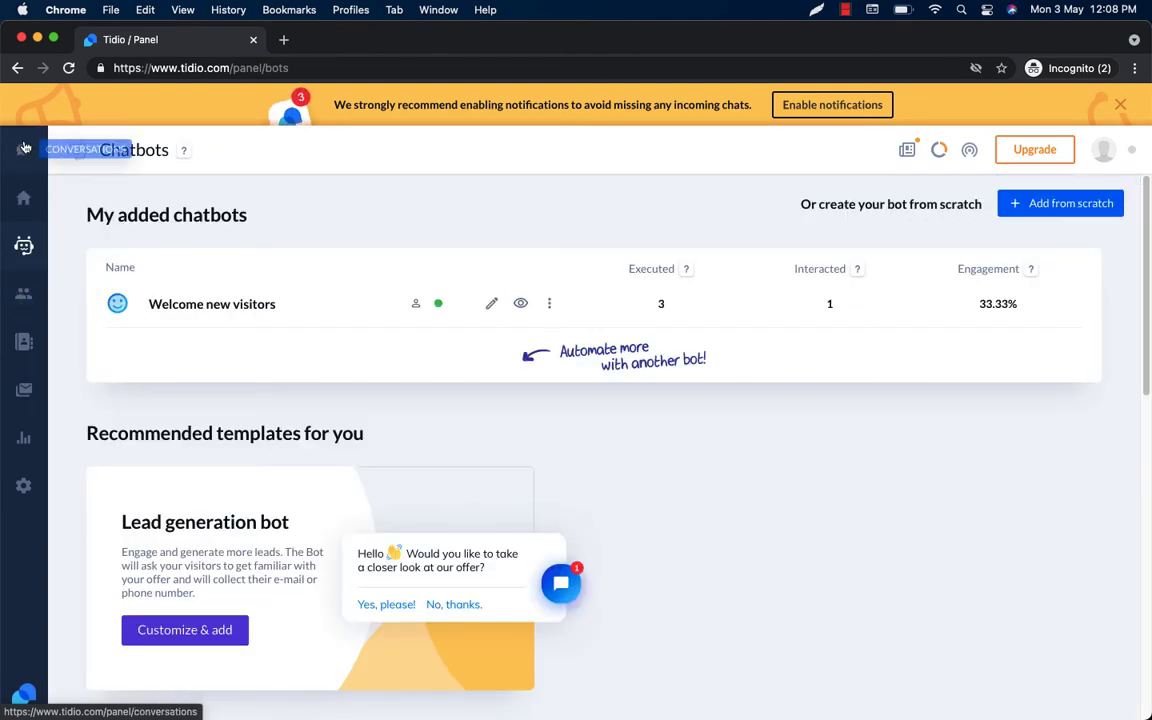
- View the India visitor's chat in the Conversations inbox, then open Settings
{"action": "left_click", "coordinate": [23, 149]}
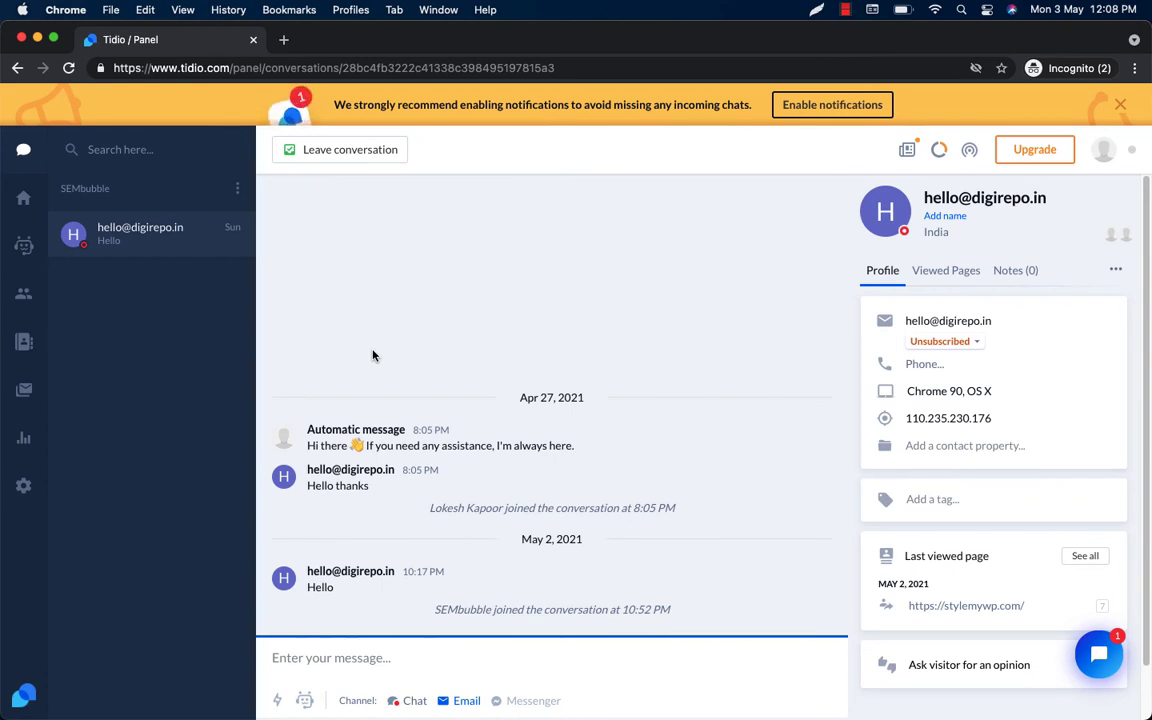
{"action": "mouse_move", "coordinate": [424, 540]}
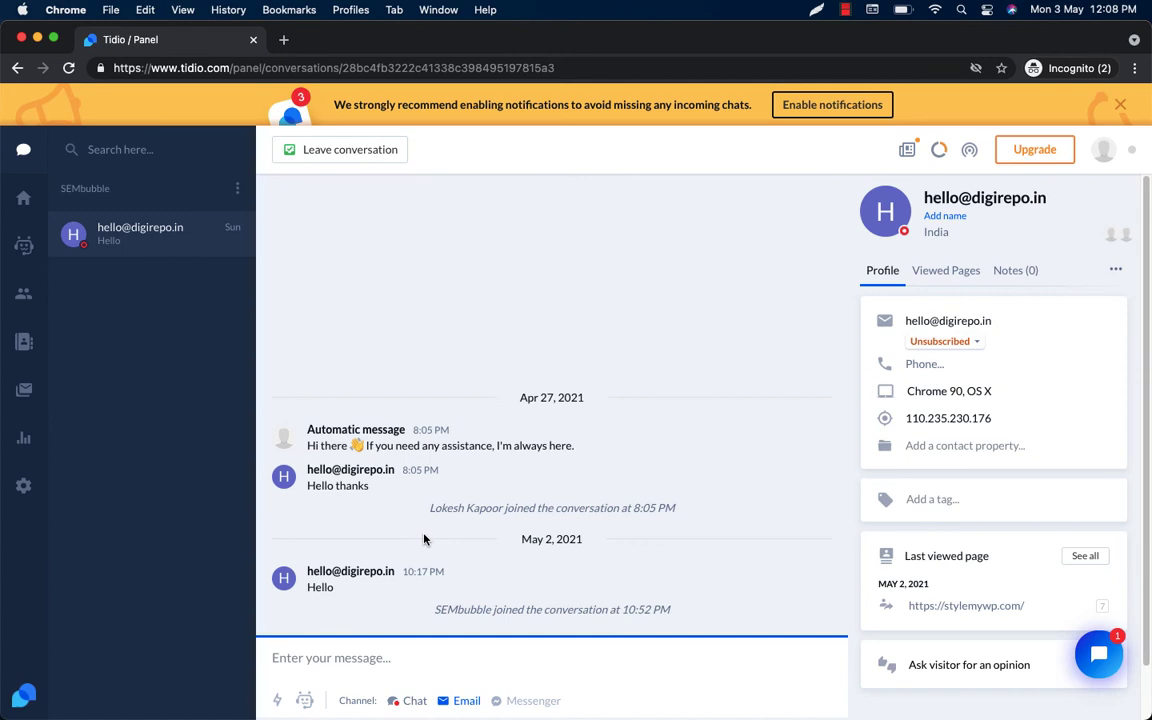
{"action": "mouse_move", "coordinate": [470, 381]}
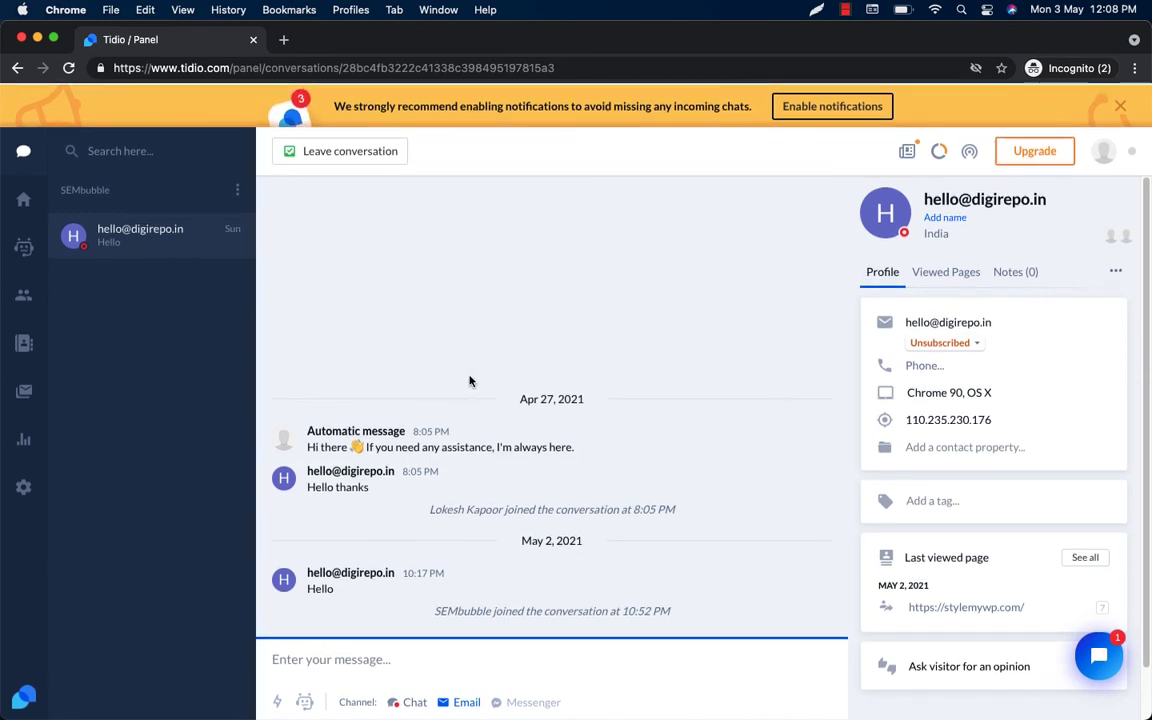
{"action": "left_click", "coordinate": [23, 487]}
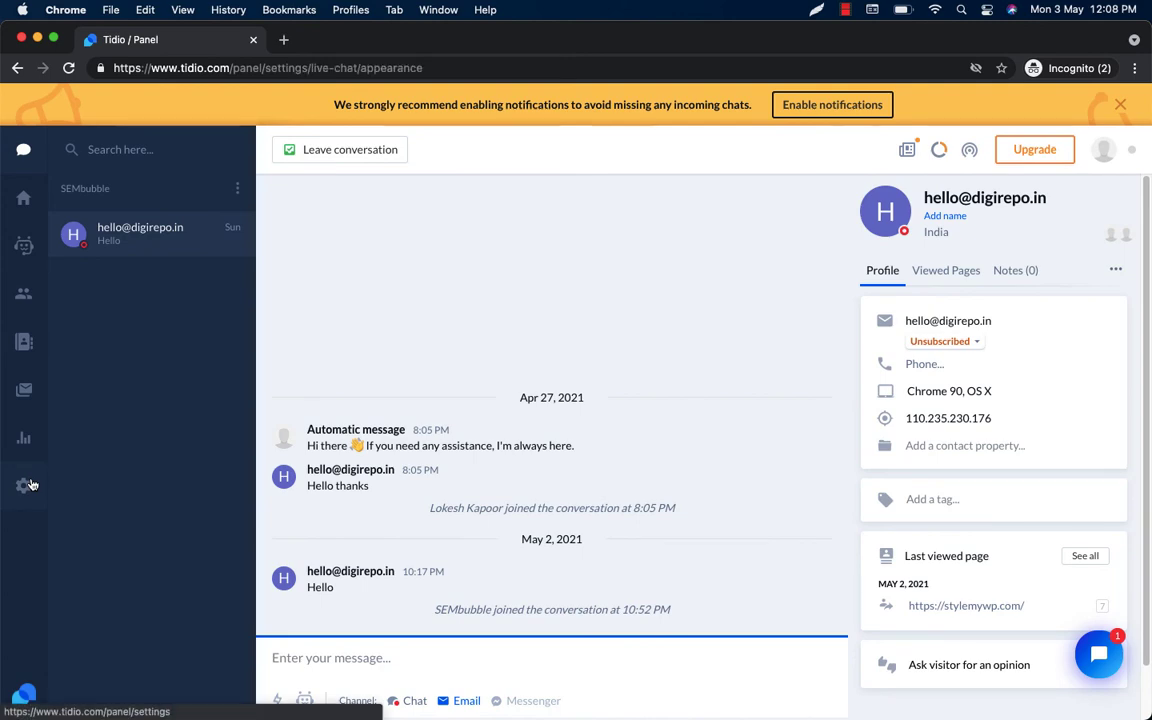
- Check the Operators list for the owner and SEMbubble, then view Messenger settings
{"action": "left_click", "coordinate": [24, 485]}
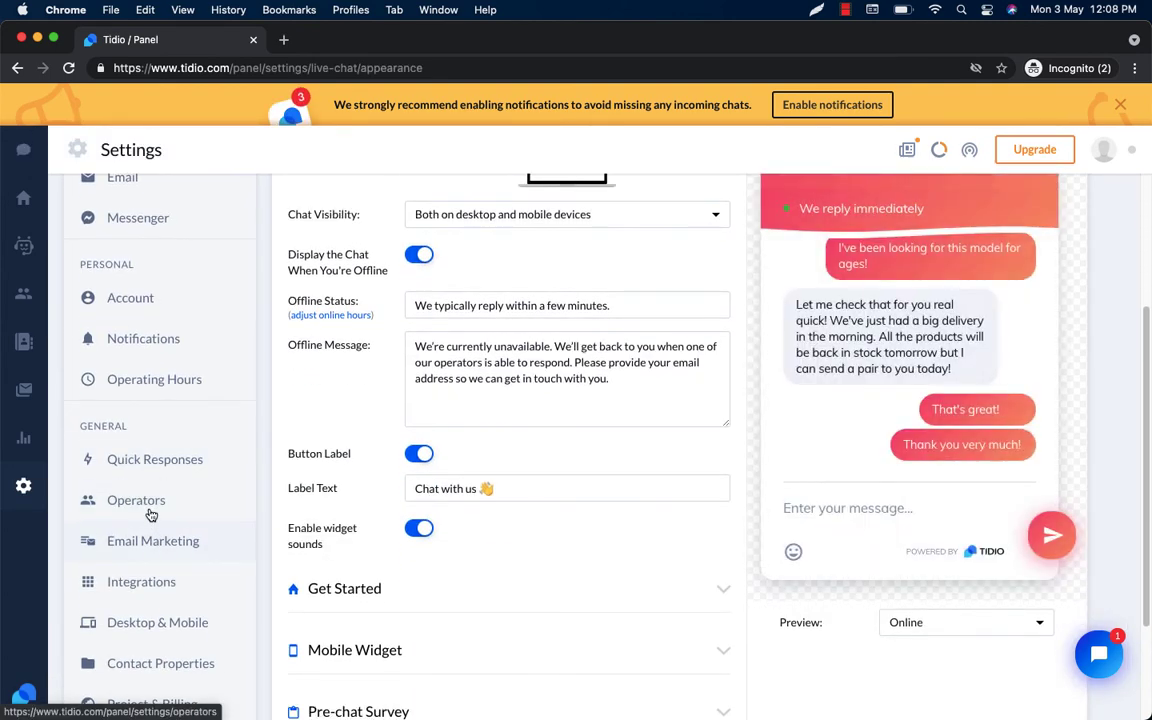
{"action": "left_click", "coordinate": [135, 500]}
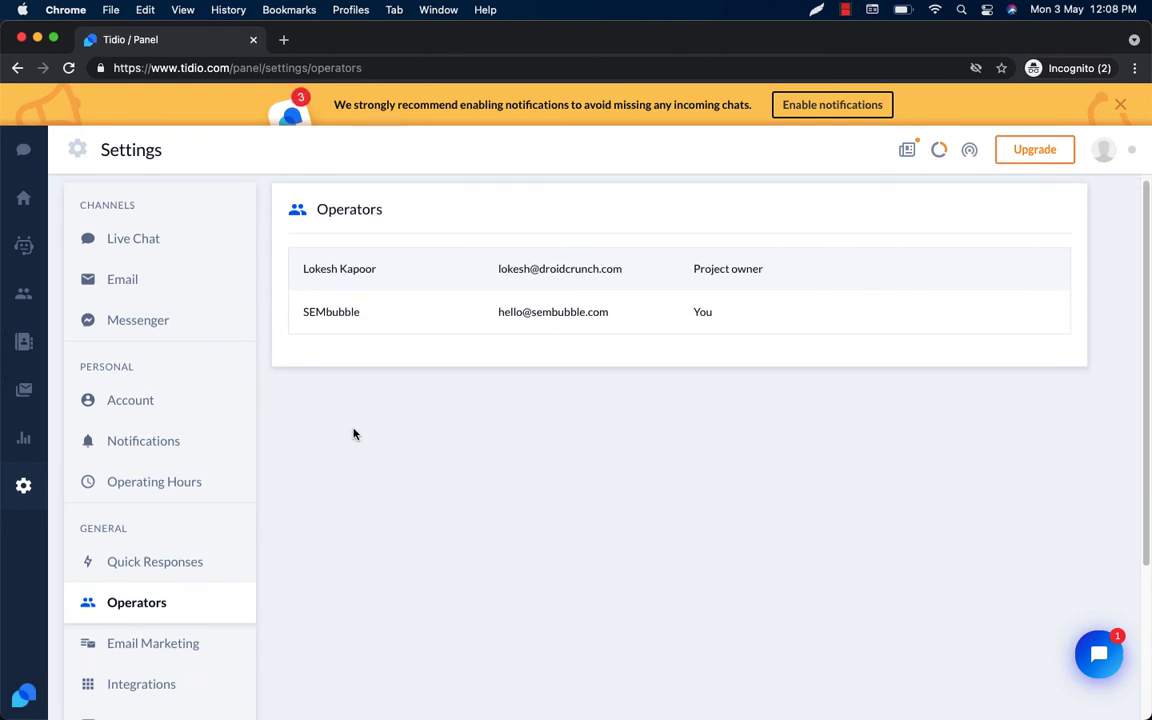
{"action": "scroll", "scroll_direction": "down", "scroll_amount": 3}
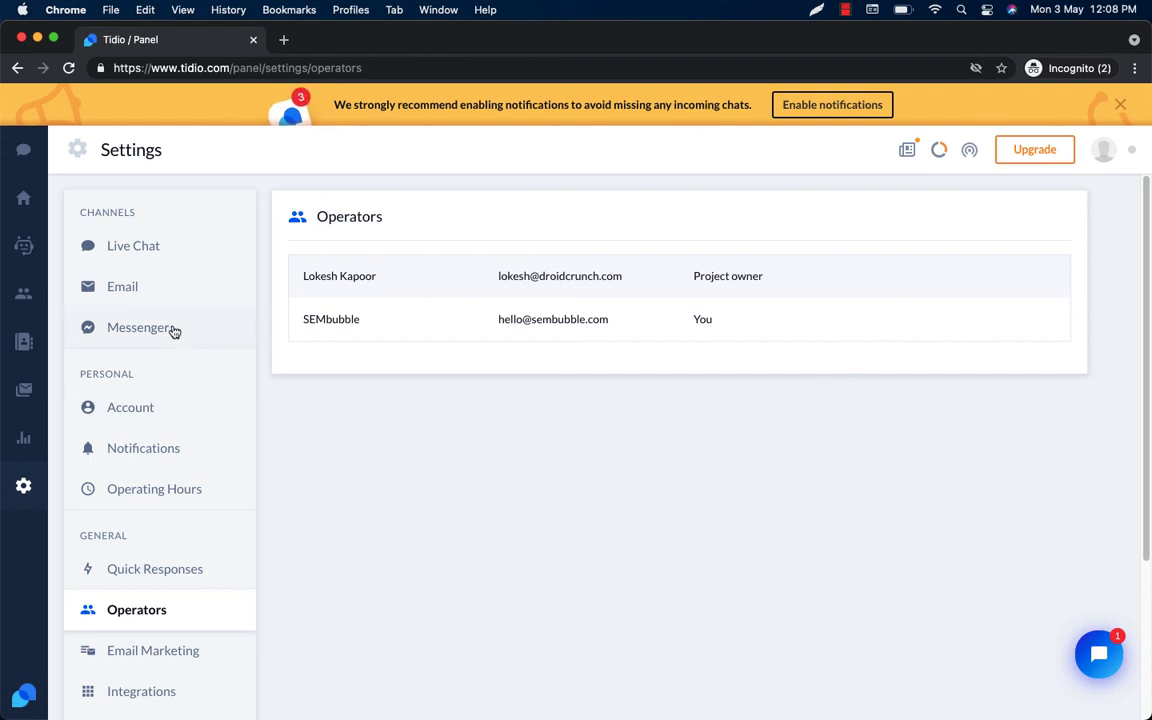
{"action": "left_click", "coordinate": [139, 327]}
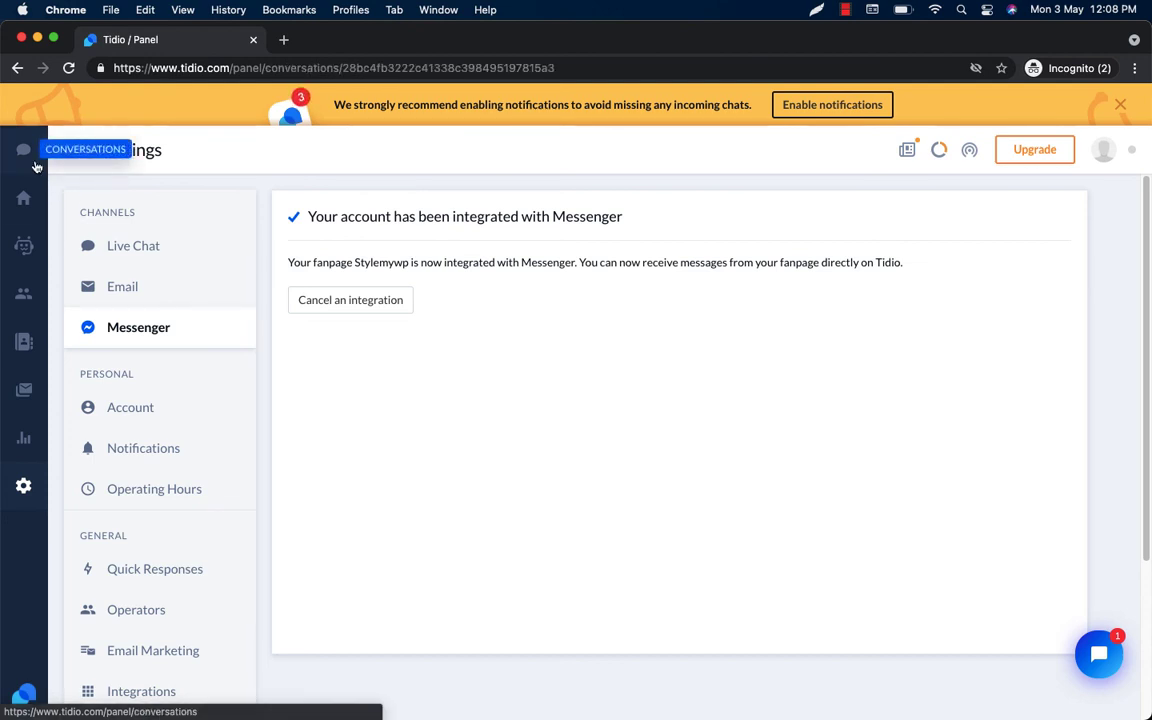
- Return to the Conversations inbox showing the India visitor's chat
{"action": "left_click", "coordinate": [23, 149]}
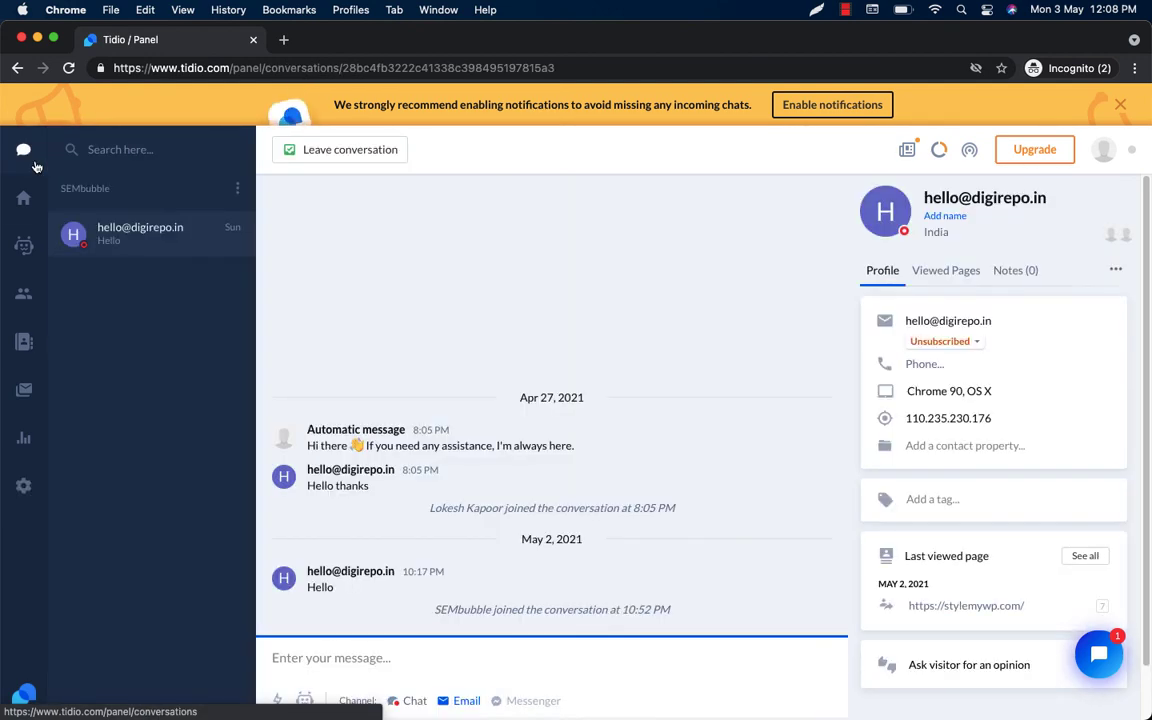